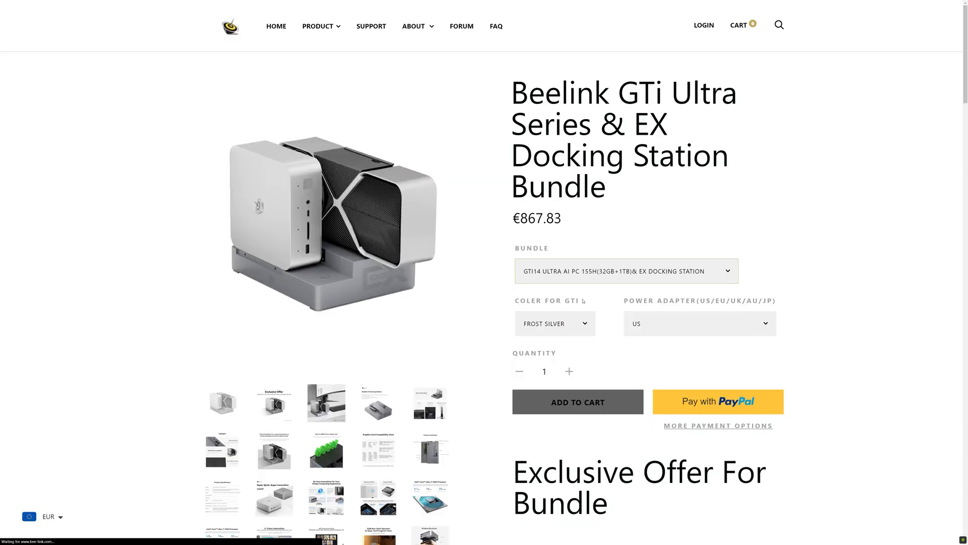
# - Keep the 155H docking-station bundle, then reach Beelink's Drivers & Hardware Download page via a 'beelink drivers' search
pyautogui.click(626, 270)
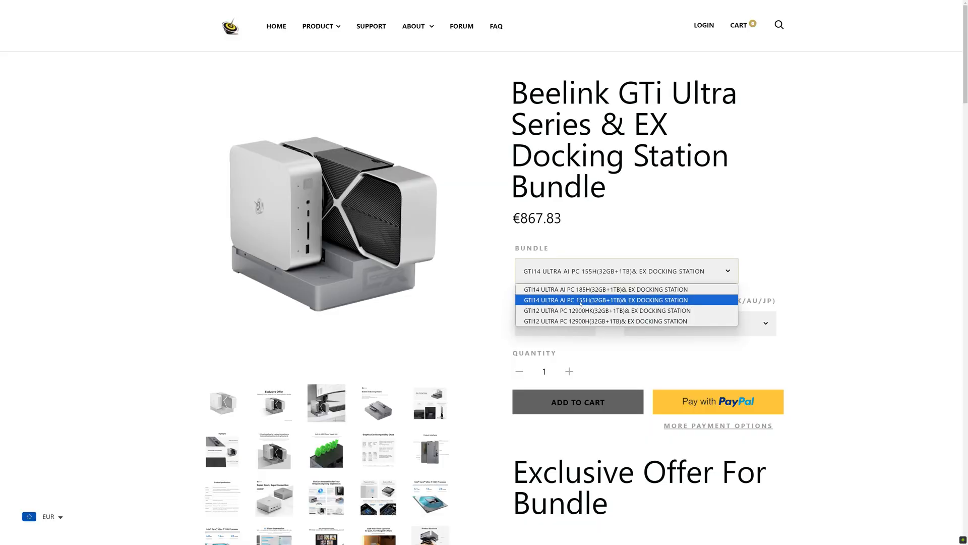
pyautogui.click(606, 311)
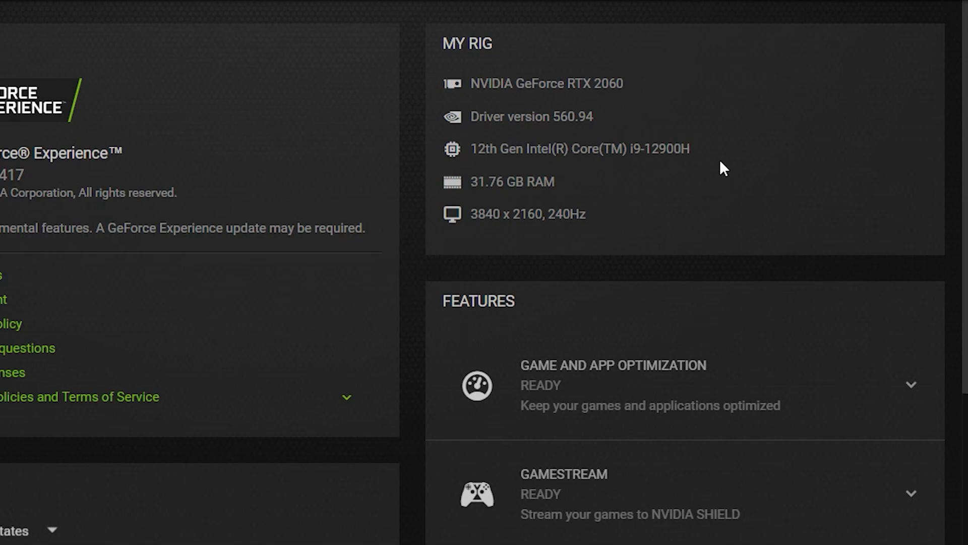
pyautogui.moveTo(616, 133)
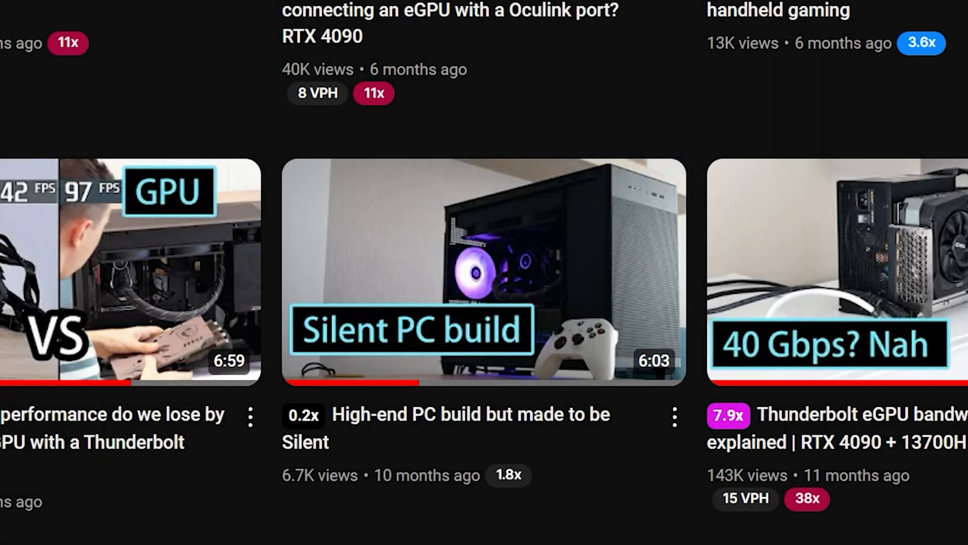
pyautogui.moveTo(418, 436)
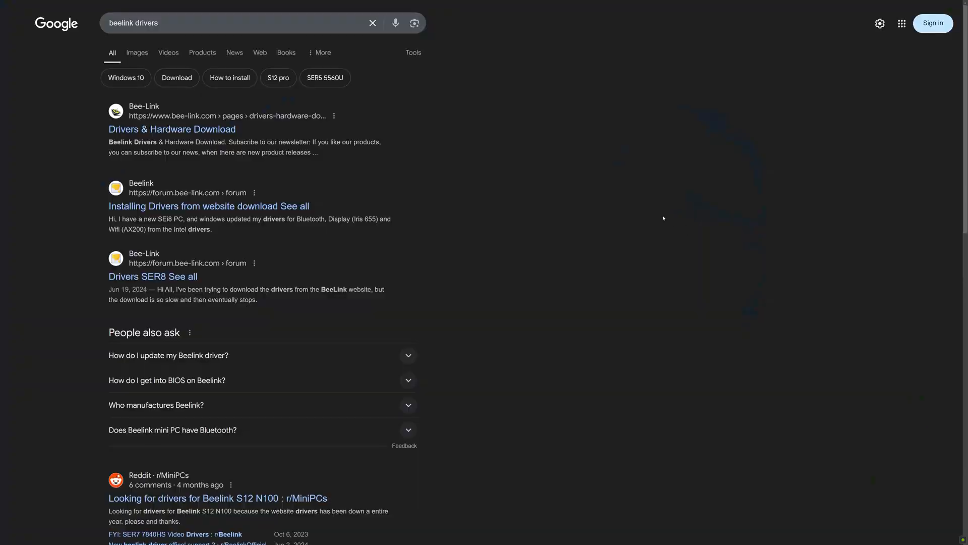
pyautogui.click(171, 129)
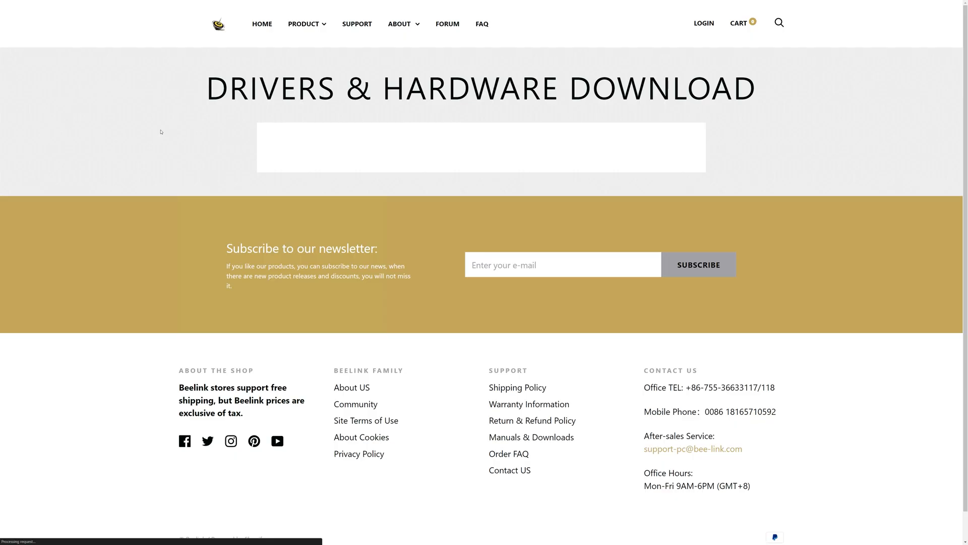